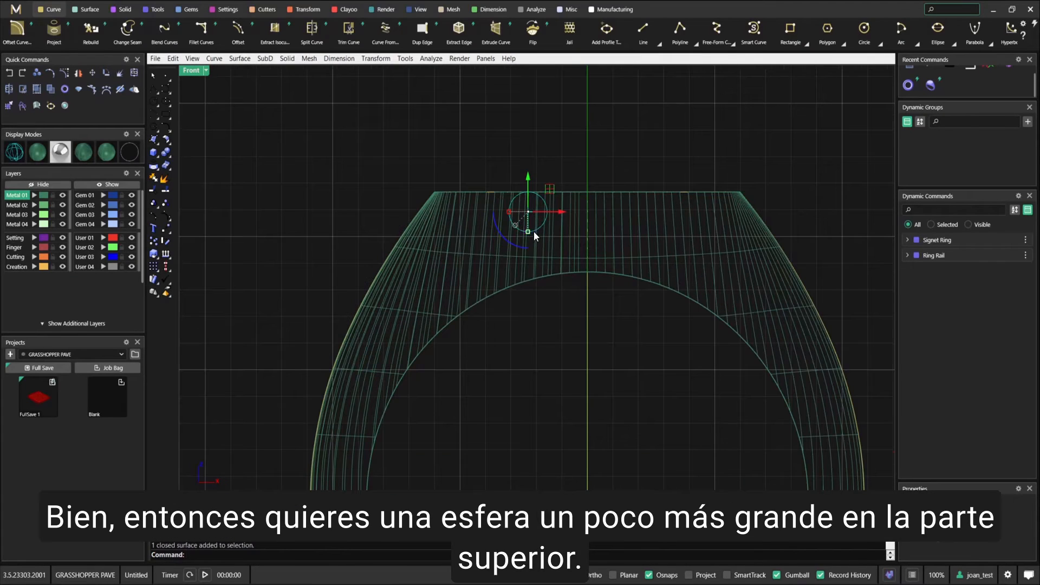
mouse_move(482, 155)
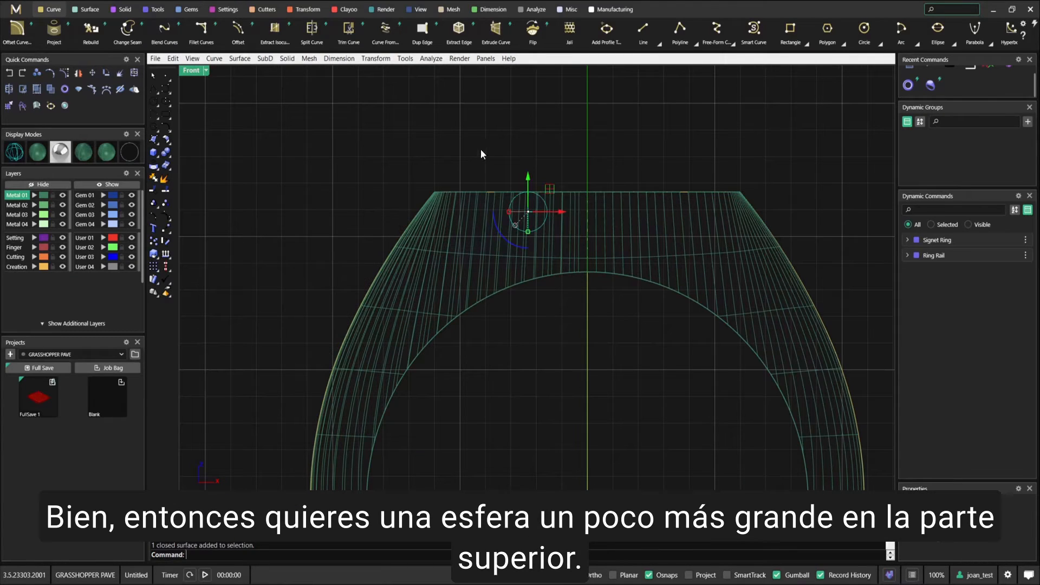
mouse_move(584, 295)
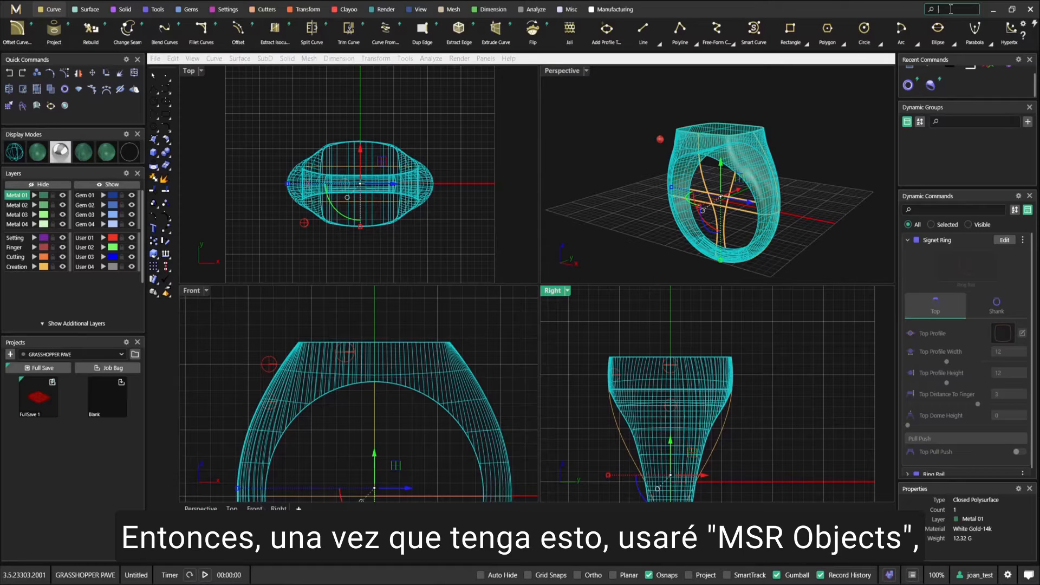
Run MSR Objects from the 'msr' search and select the signet ring geometry.
text(msr)
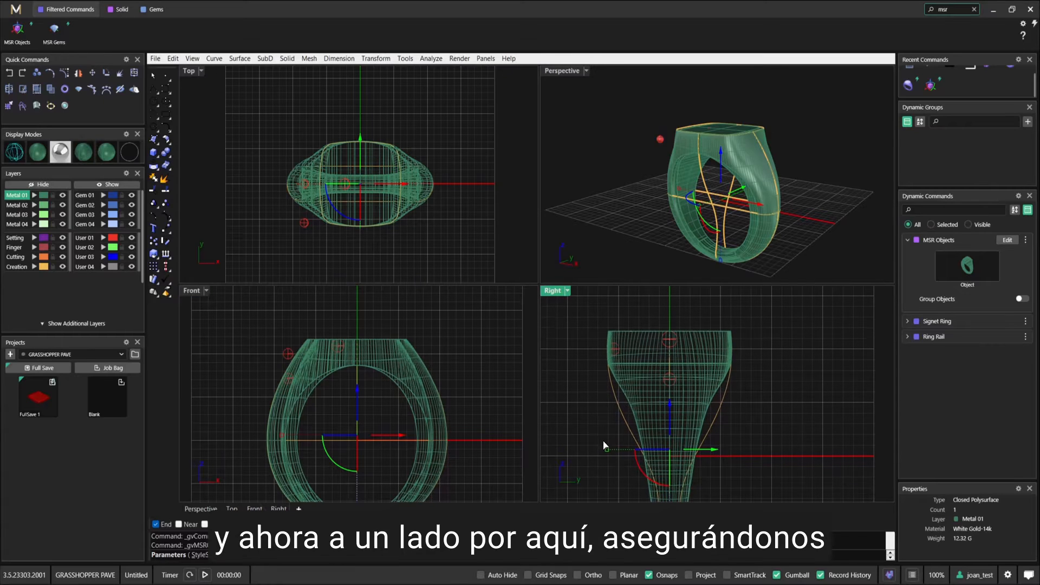
drag(603, 449, 620, 458)
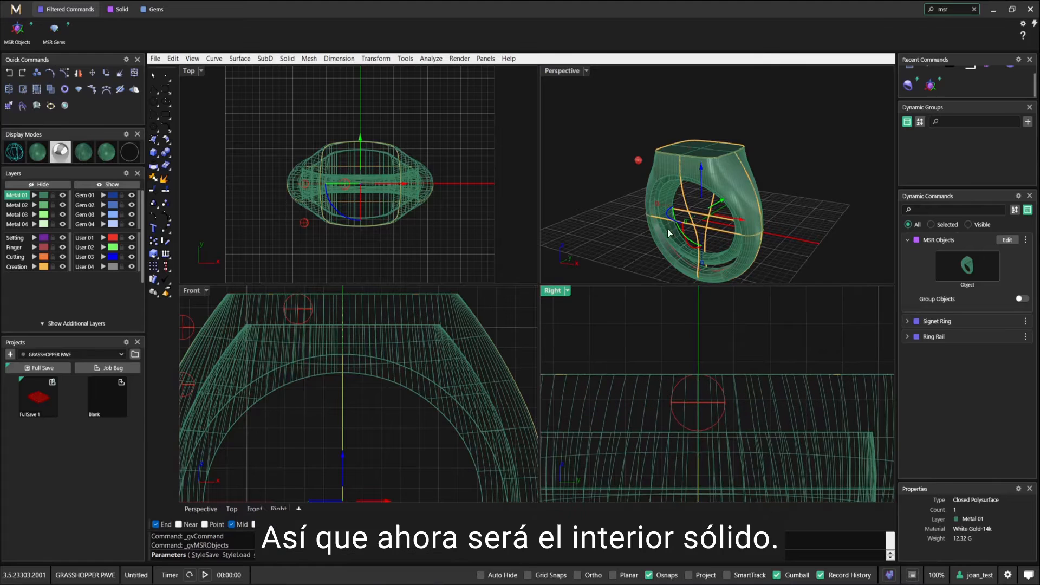
Maximize the Perspective view and start a Boolean Difference of the ring and inner solid.
double_click(562, 70)
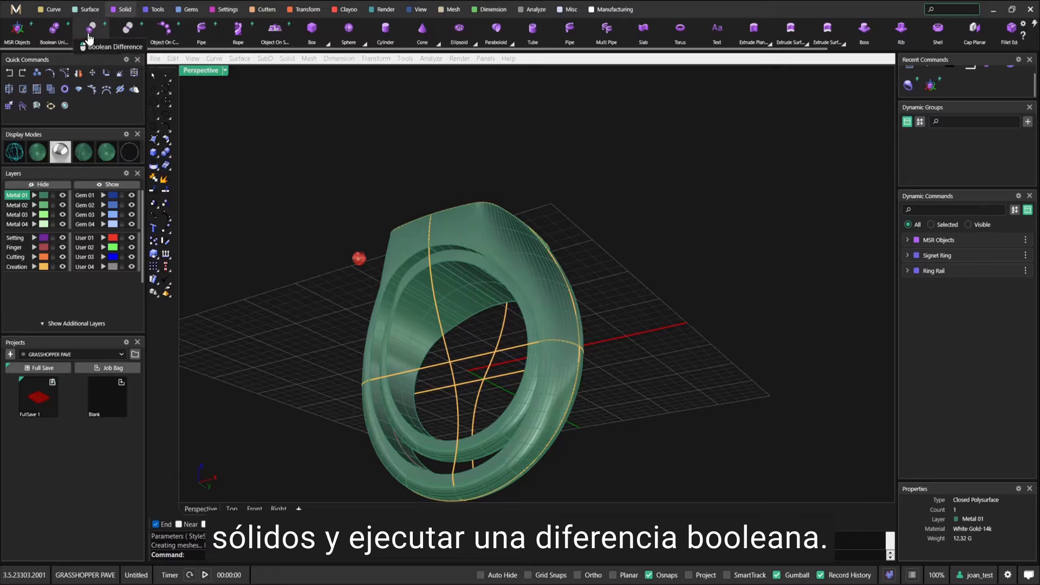
click(91, 30)
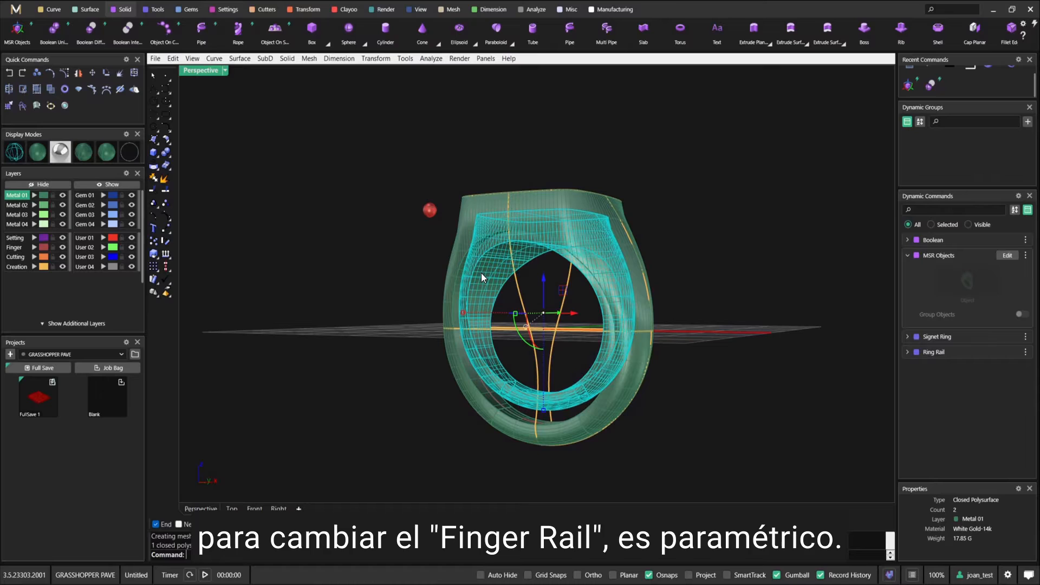
Hide the inner MSR solid and start Extrude Curve on the offset inner curve.
text(Hide)
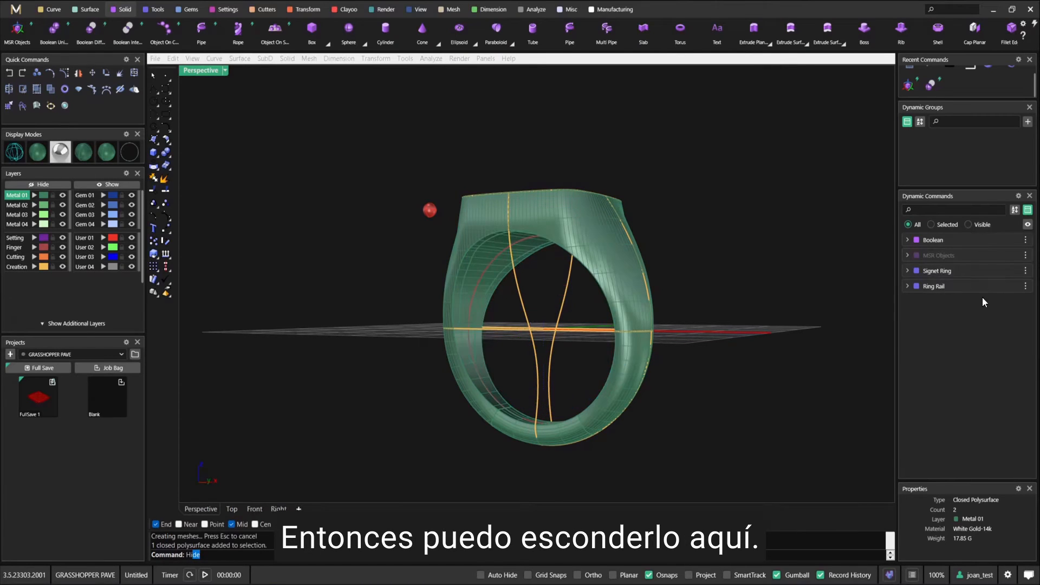
click(936, 271)
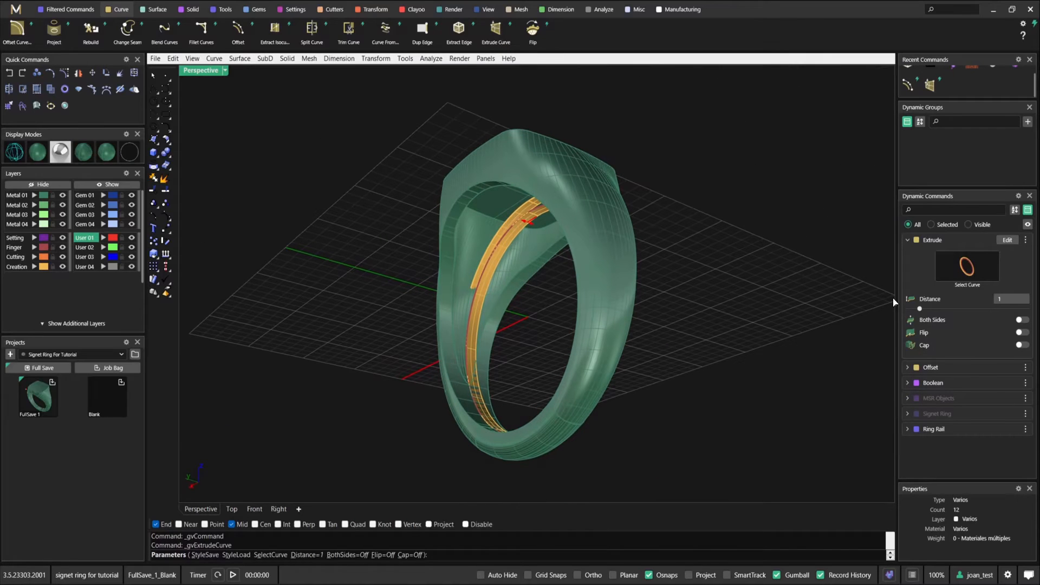
click(1023, 320)
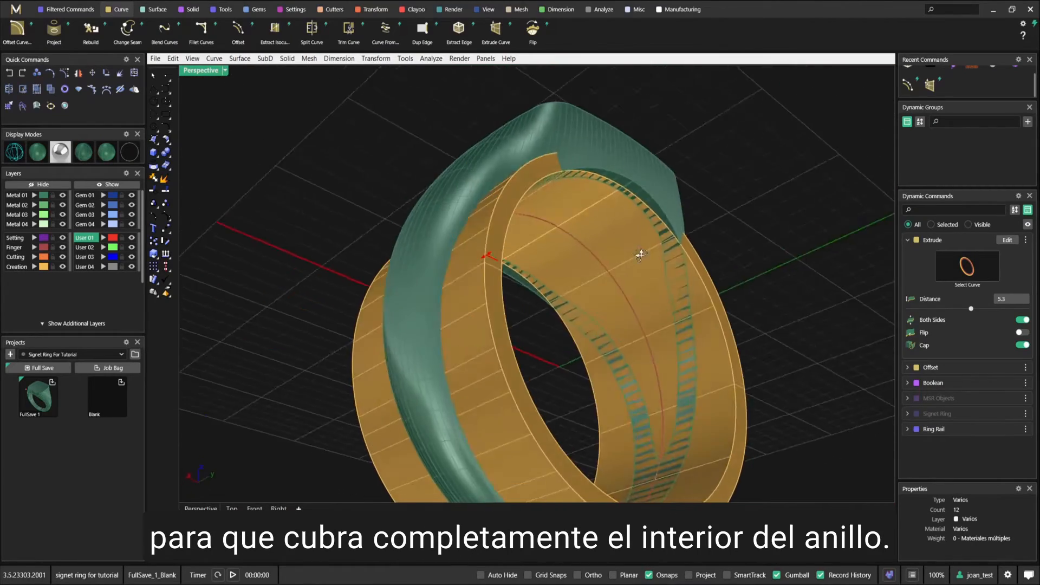
Commit the 5.3, two-sided, capped band extrusion and inspect it inside the ring.
drag(640, 255, 520, 284)
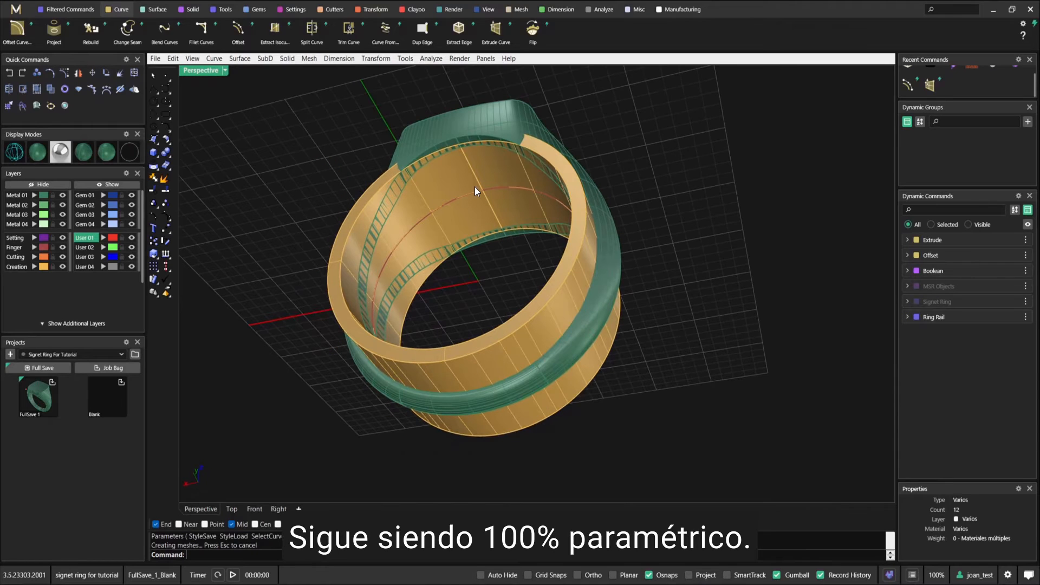
mouse_move(312, 30)
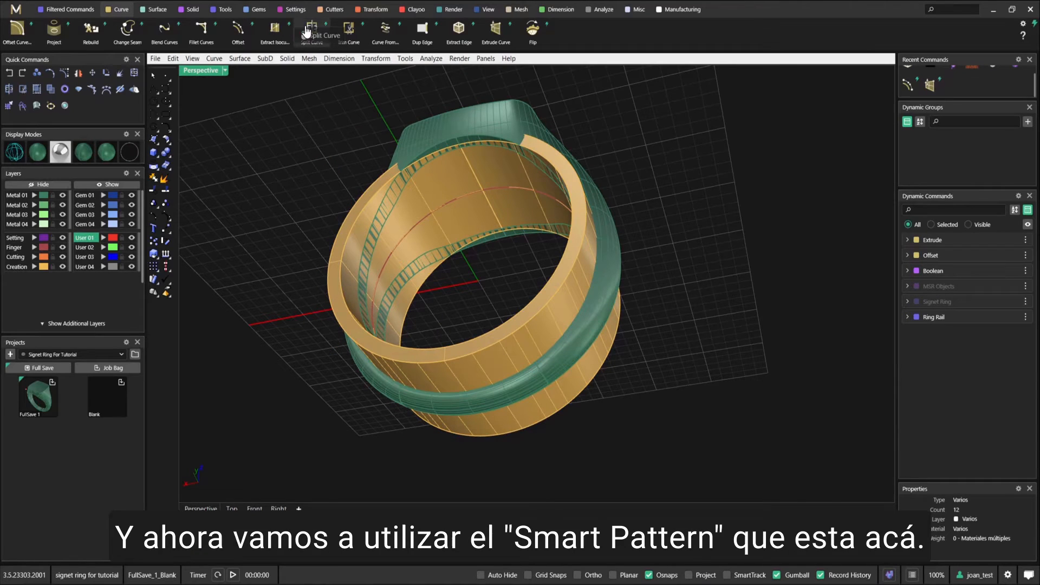
click(372, 9)
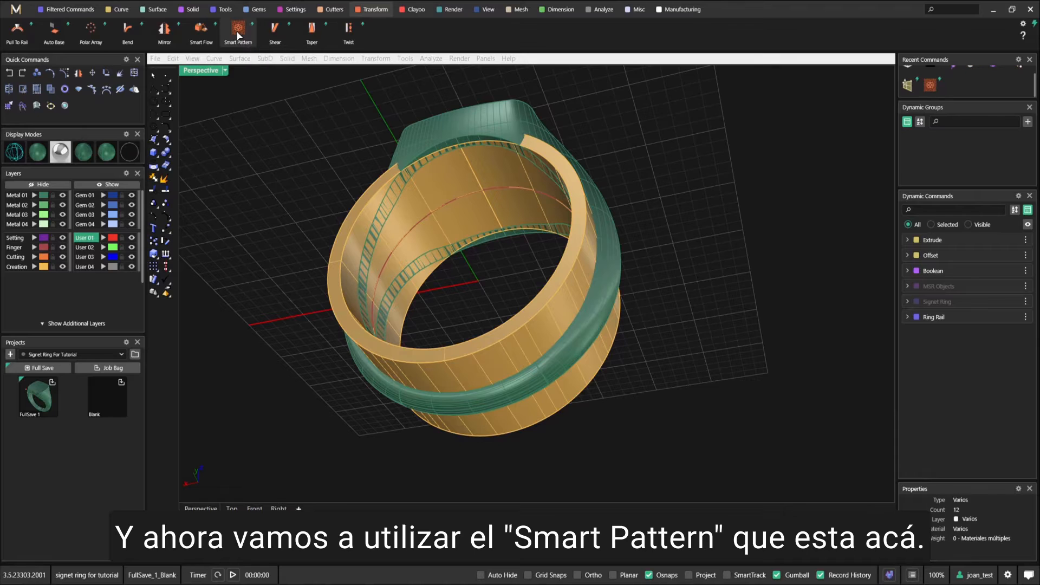
Place the cross-shaped Smart Pattern 009 on the interior band.
click(237, 30)
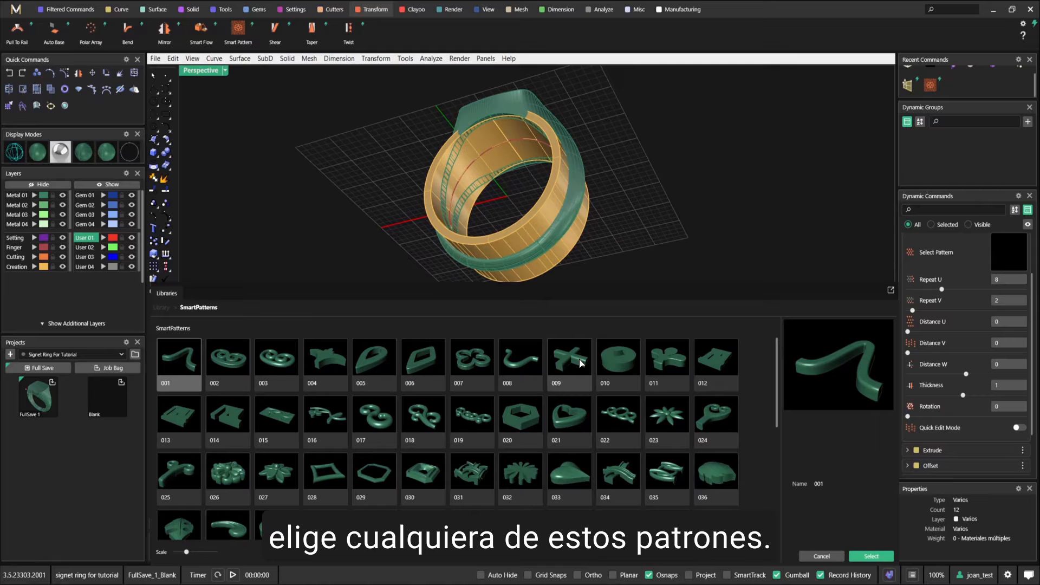
click(568, 358)
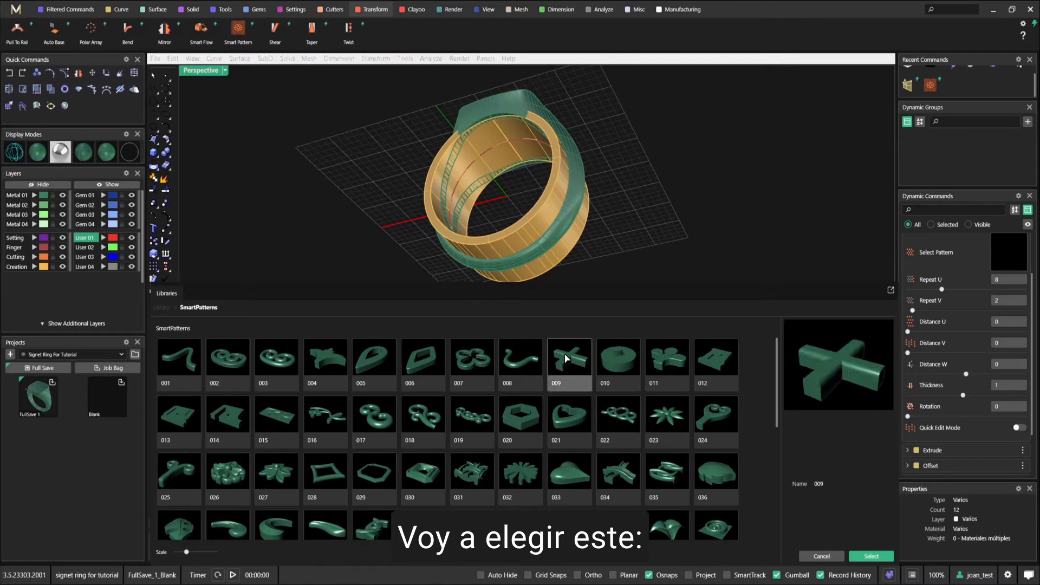
click(870, 556)
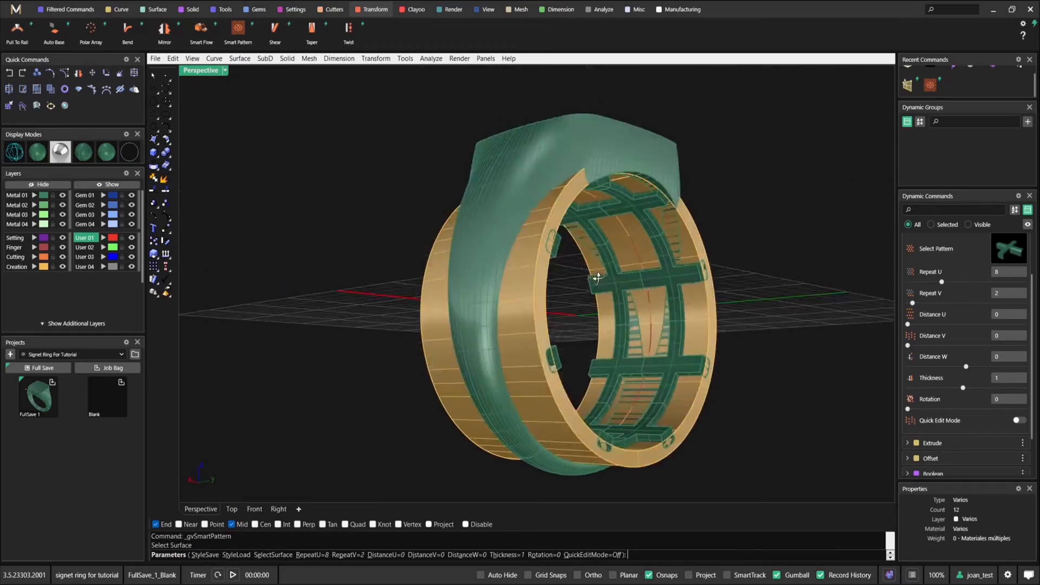
drag(596, 279, 504, 216)
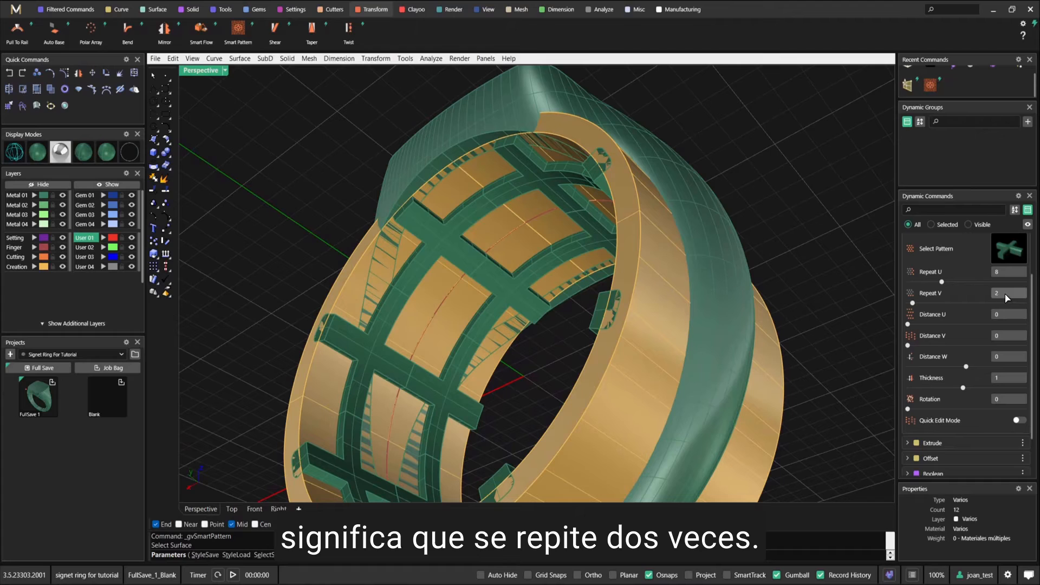
Keep the pattern at eight repeats and thicken its bars from 1 to 1.3.
click(1007, 292)
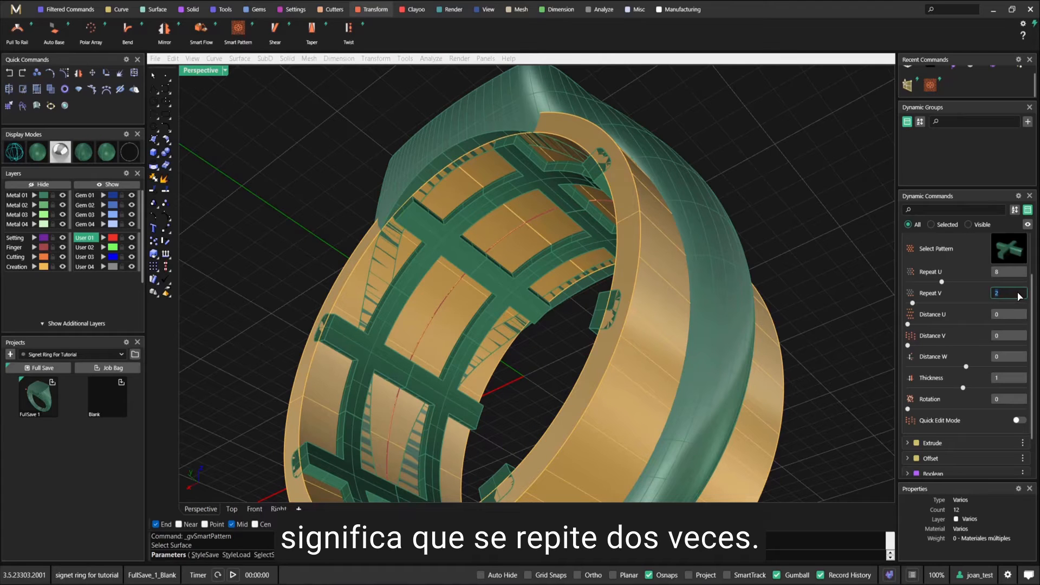
text(1)
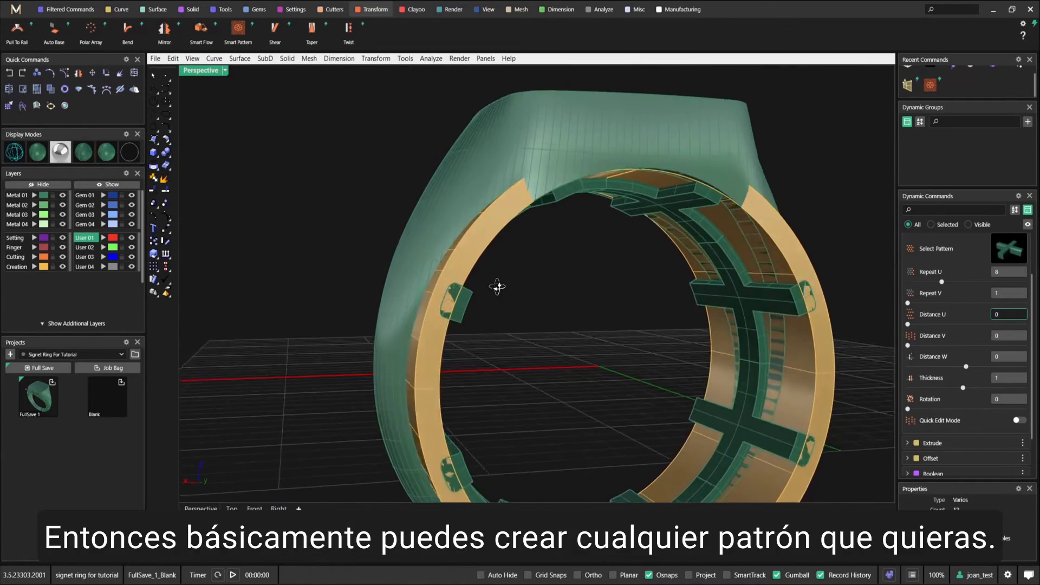
drag(497, 286, 557, 223)
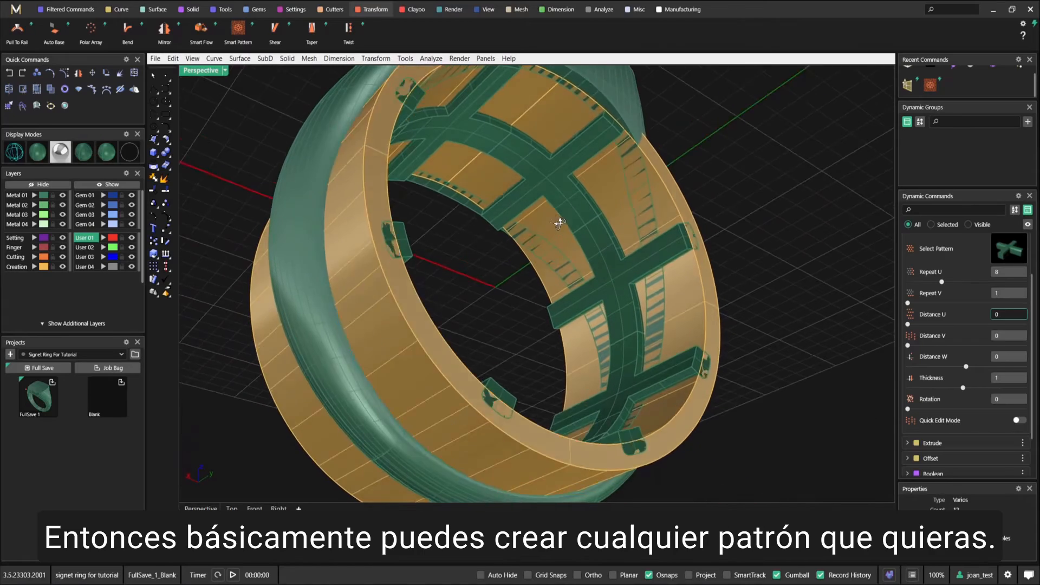
drag(558, 224, 464, 272)
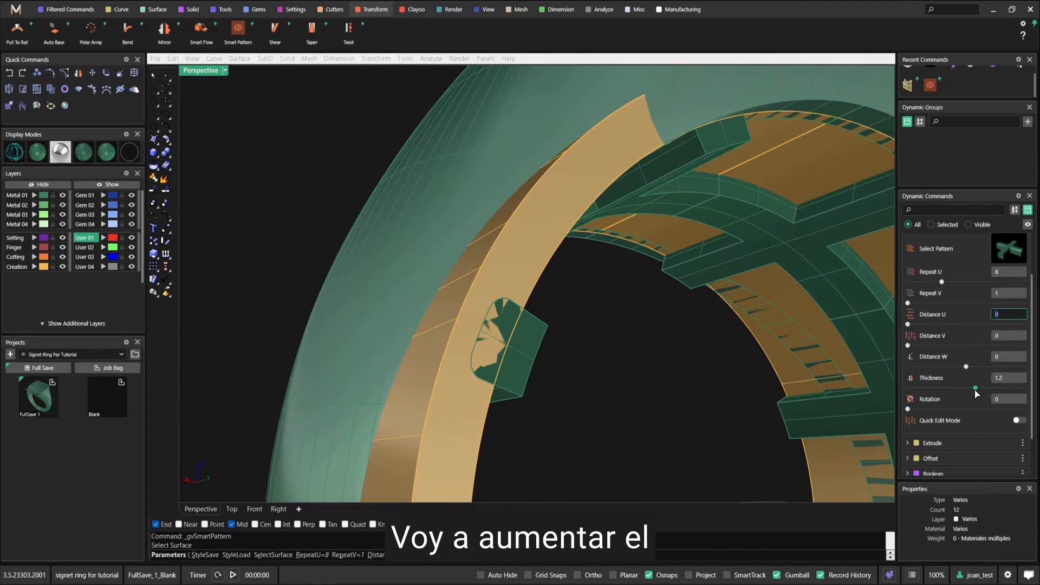
drag(974, 386, 982, 387)
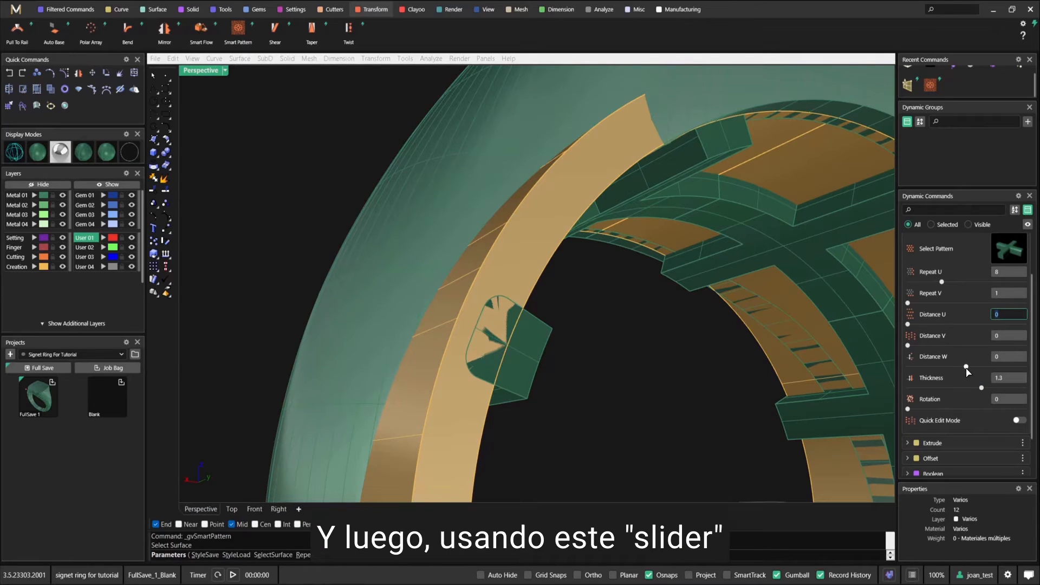
drag(907, 367, 984, 367)
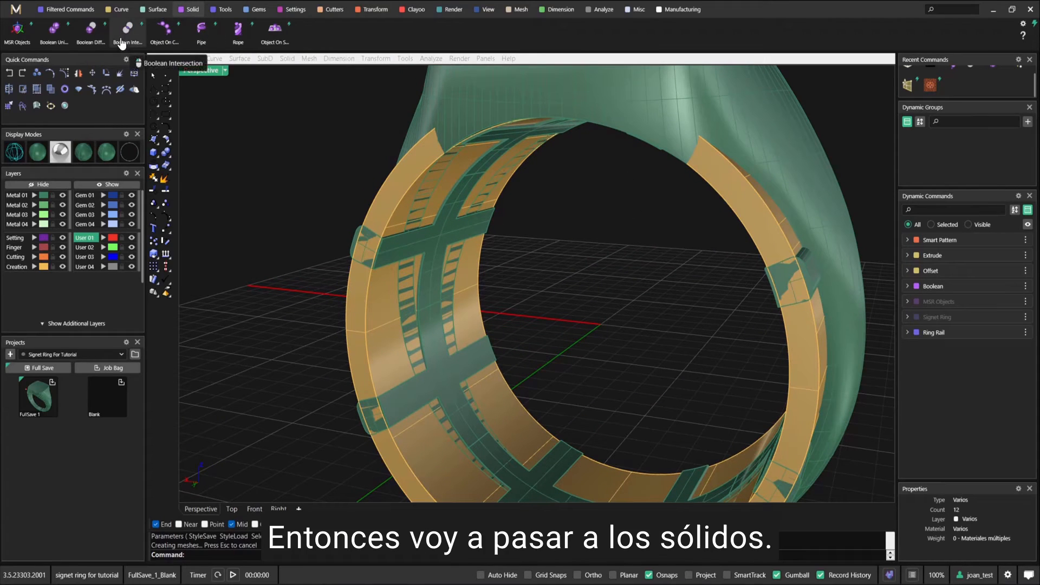
Boolean-intersect the window-selected lattice pieces with the interior band.
click(128, 31)
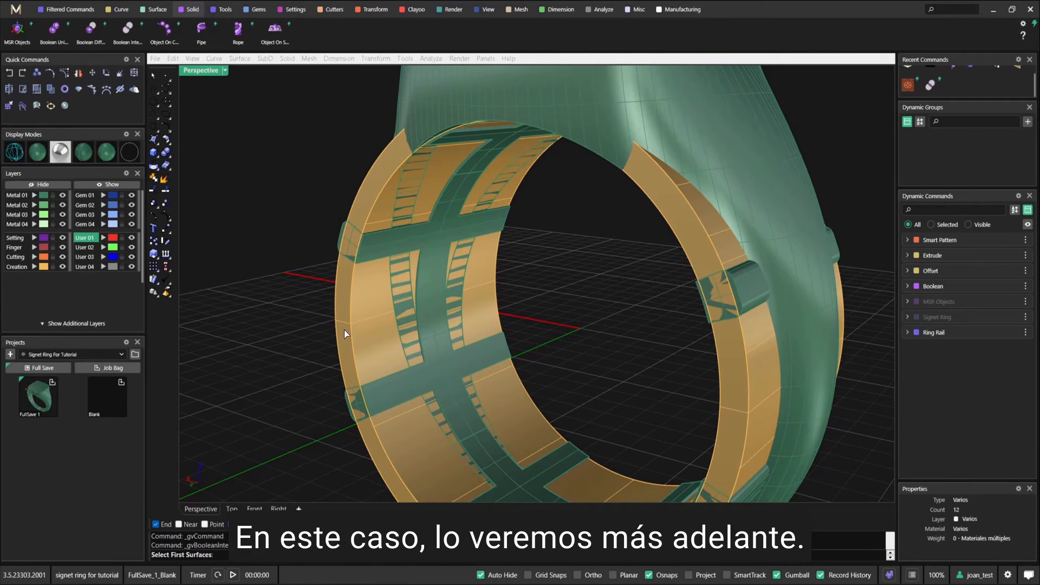
drag(345, 334, 403, 269)
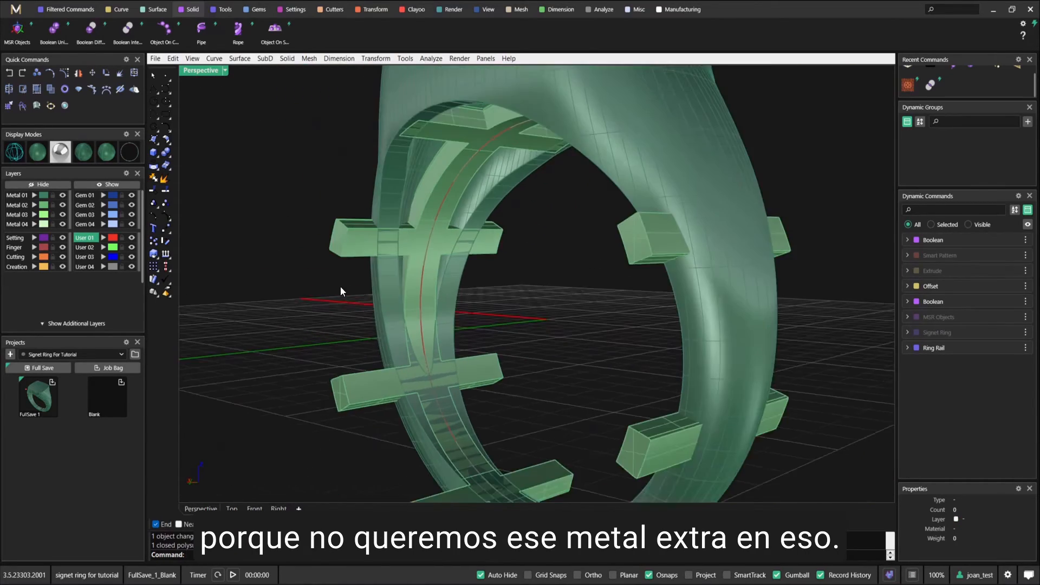
Boolean-subtract the cross-lattice from the ring body.
click(91, 30)
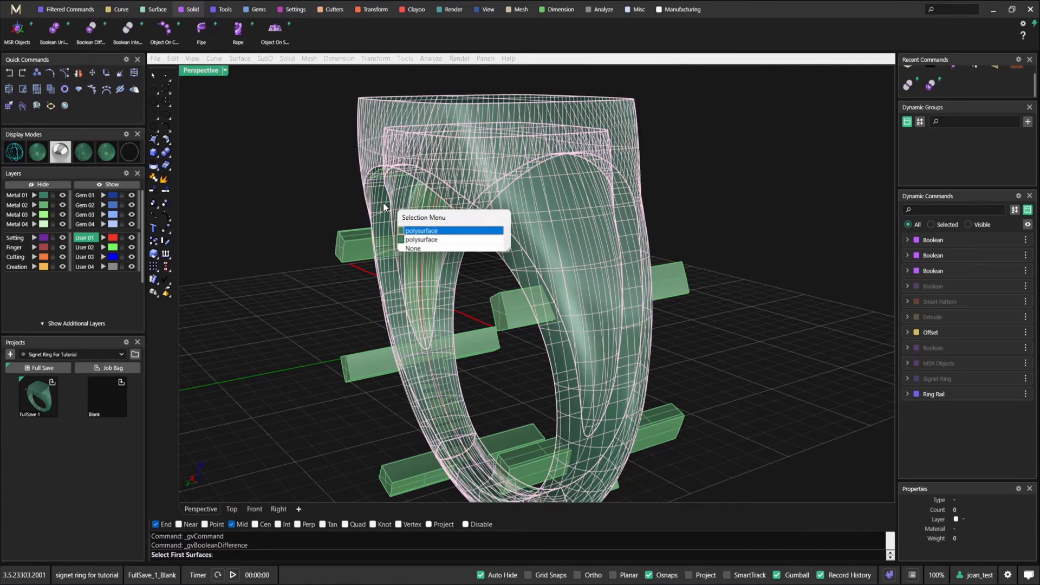
click(421, 230)
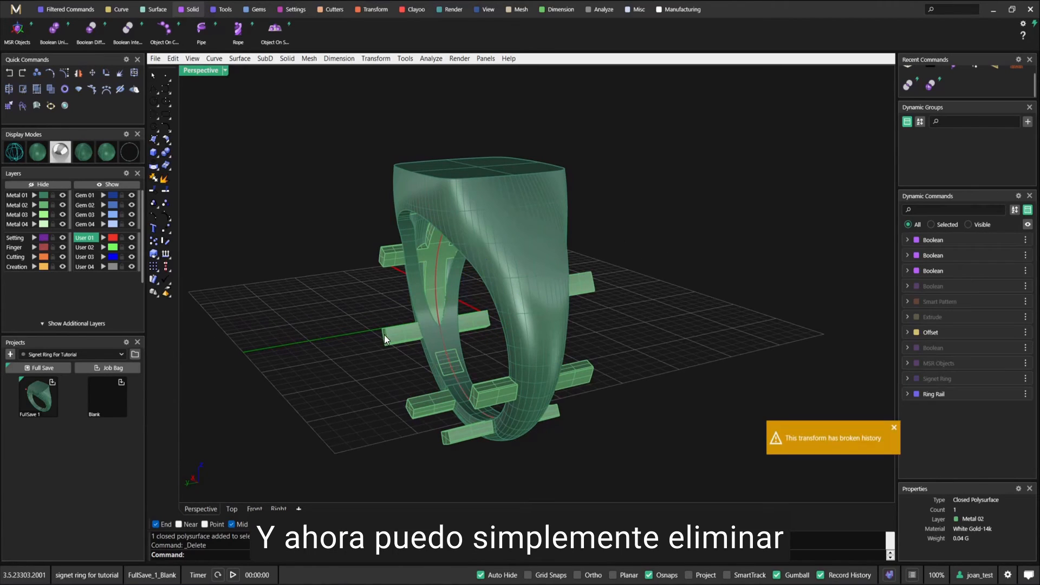
mouse_move(609, 299)
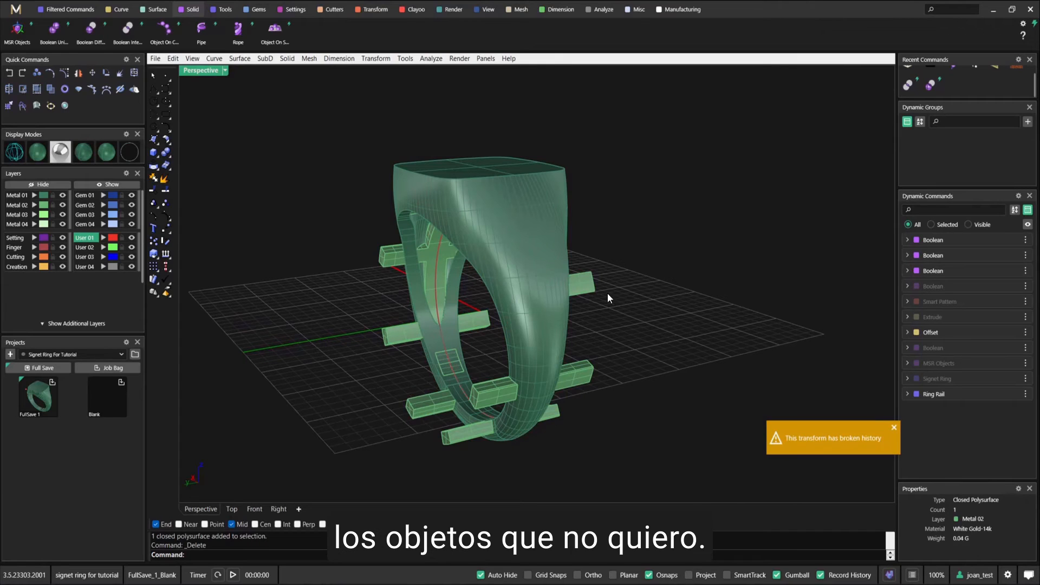
mouse_move(687, 332)
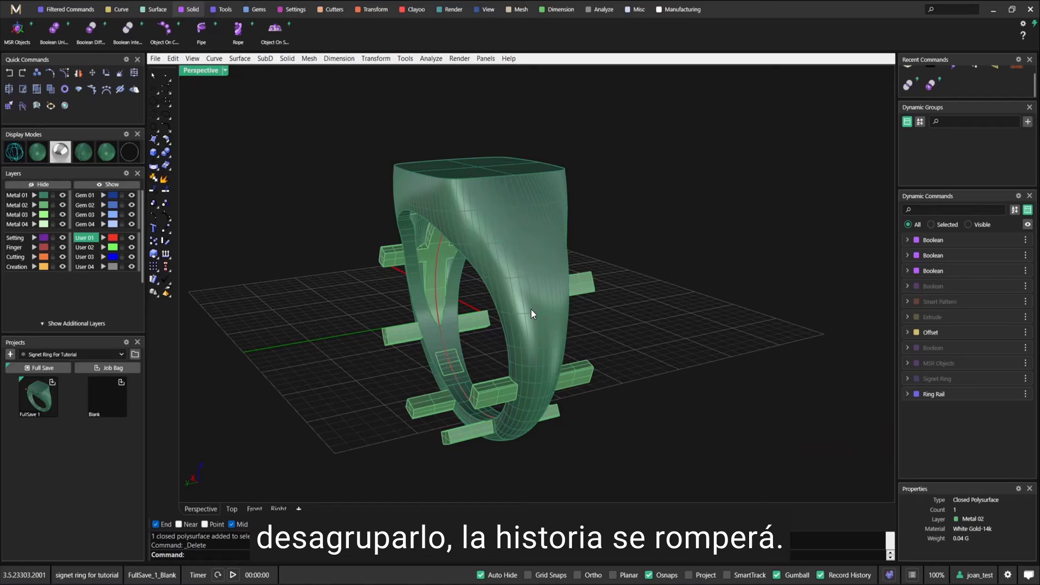
mouse_move(559, 366)
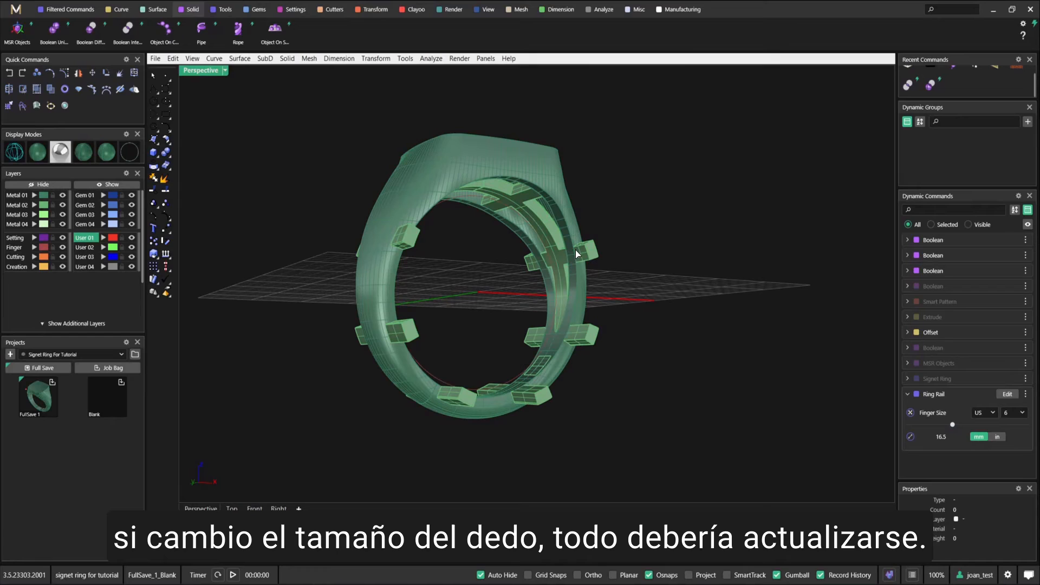
mouse_move(581, 353)
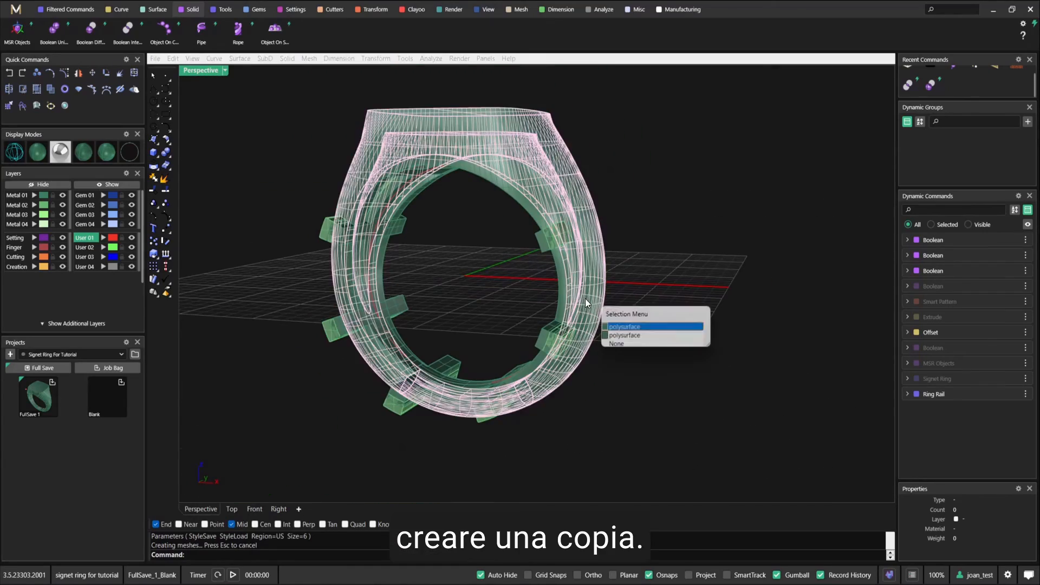
Select the ring body and Boolean21 lattice group, and place a copy beside the original.
click(624, 326)
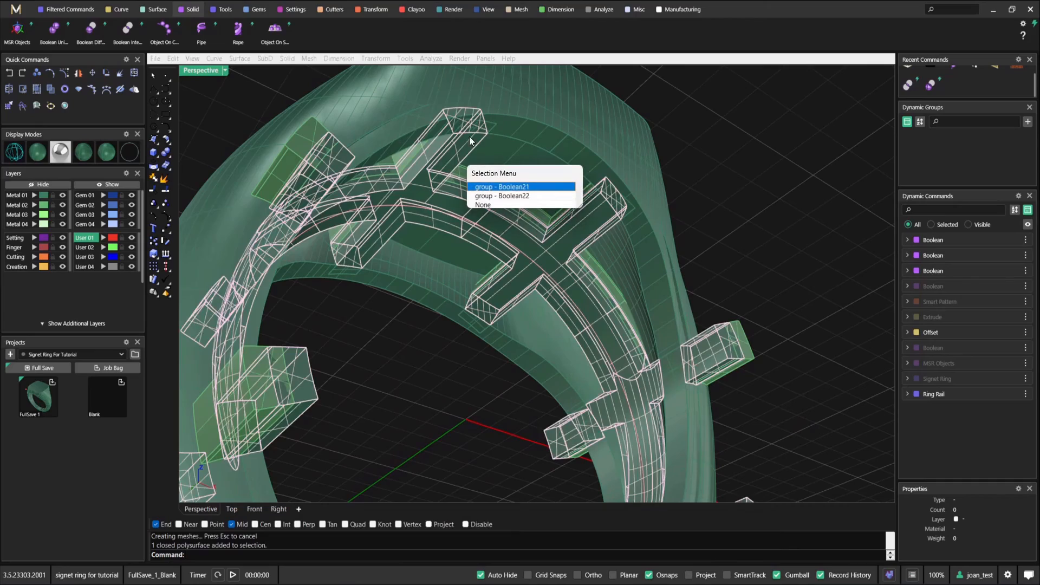
click(502, 187)
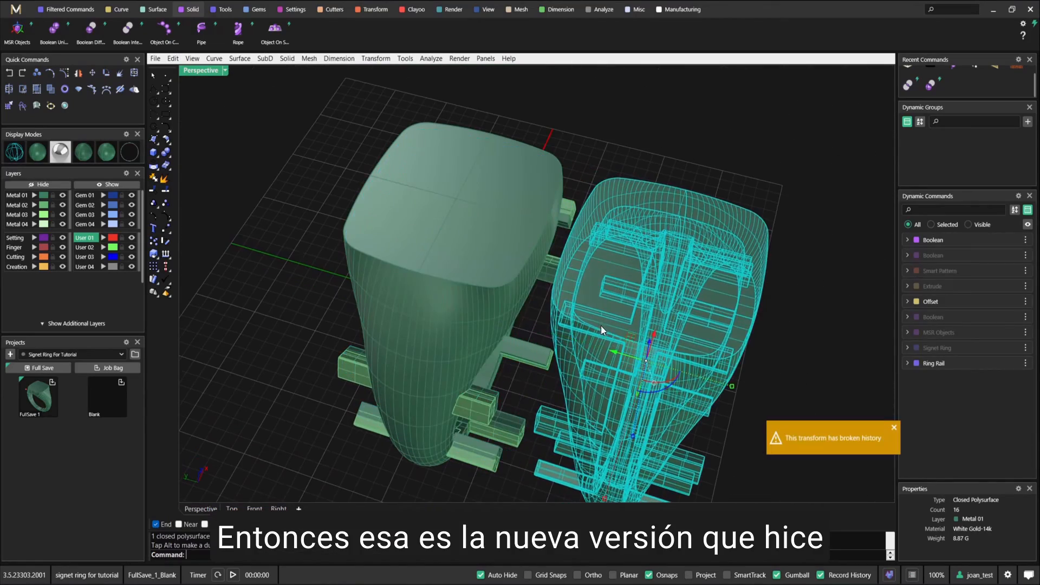
click(1007, 362)
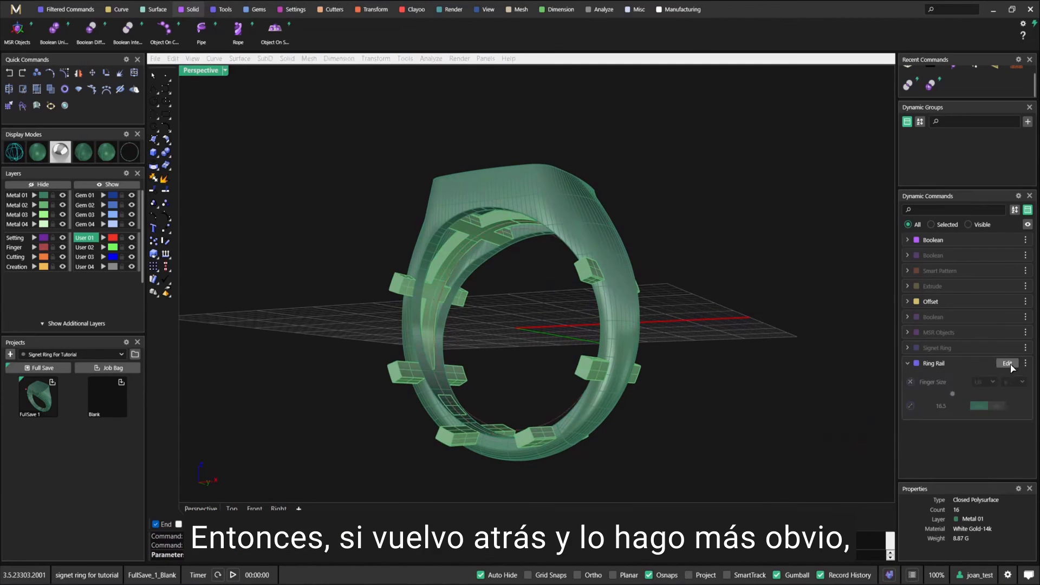
Edit the Ring Rail and raise the Finger Size to about US 9.
click(1006, 363)
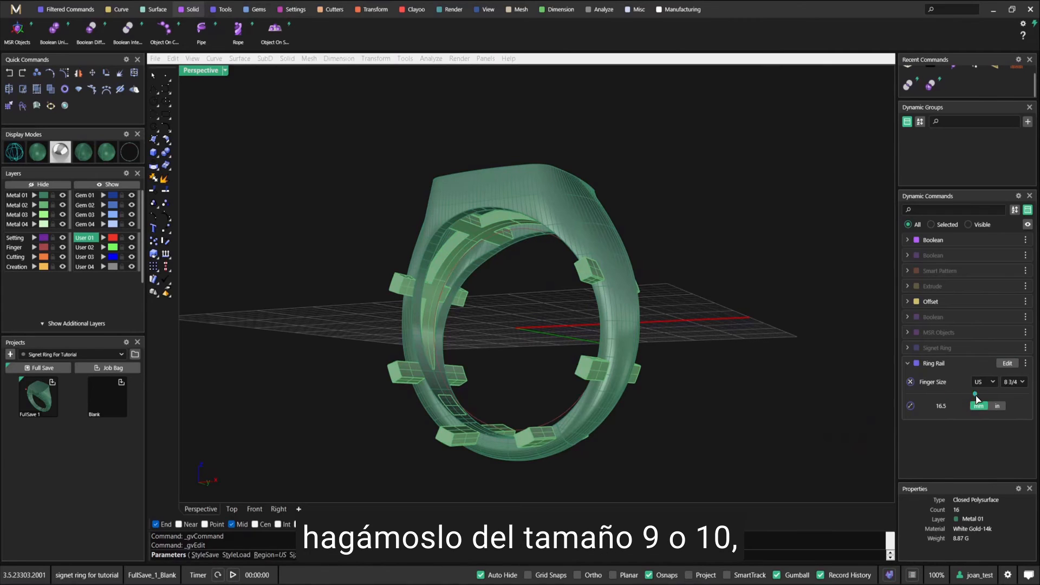
drag(975, 395, 987, 393)
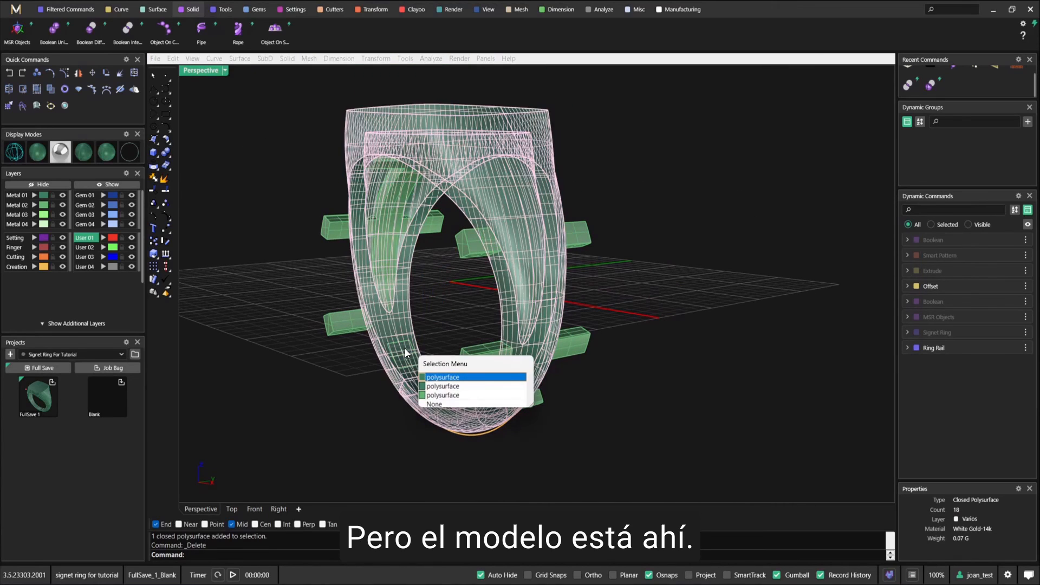
Select the first polysurface in the Selection Menu, the regenerated ring body.
click(443, 377)
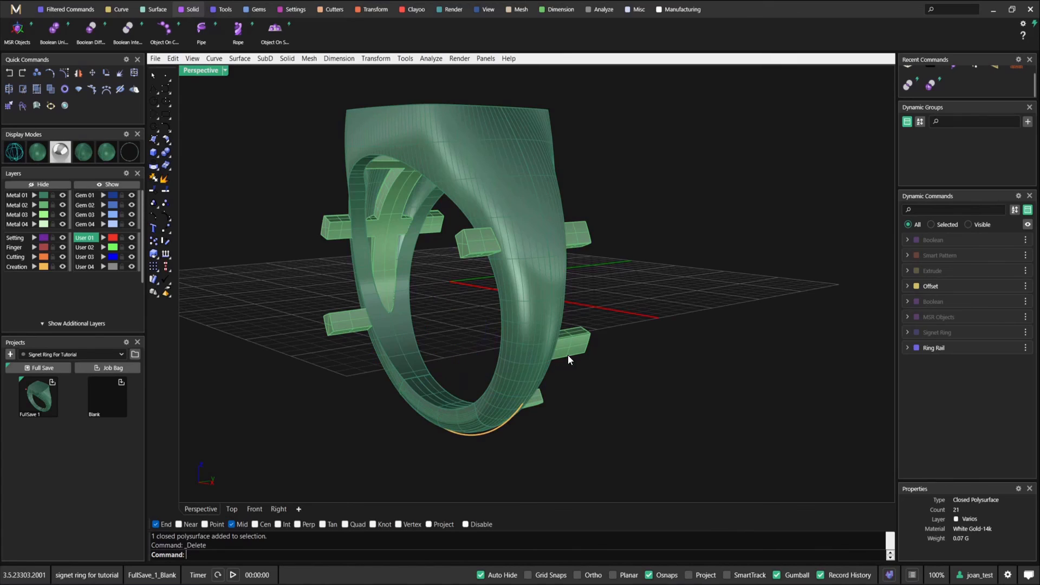